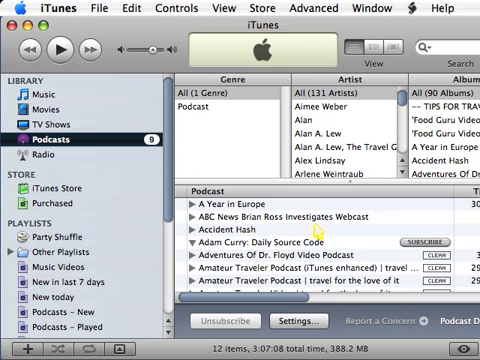
- Scroll the source list down to reach the Podcasts - Played playlist
{"action": "scroll", "scroll_direction": "down", "scroll_amount": 3}
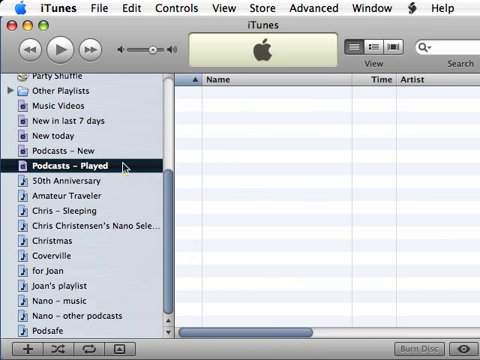
{"action": "mouse_move", "coordinate": [118, 165]}
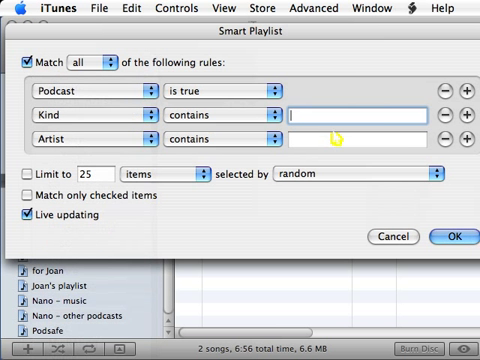
- Enter 'audio' as the Kind contains value in the smart playlist rules
{"action": "type", "text": "audio"}
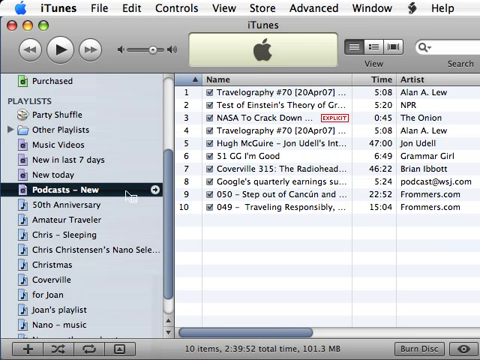
- Create a smart playlist with Podcast true, Kind contains audio, Play Count 0, then rename it
{"action": "right_click", "coordinate": [60, 186]}
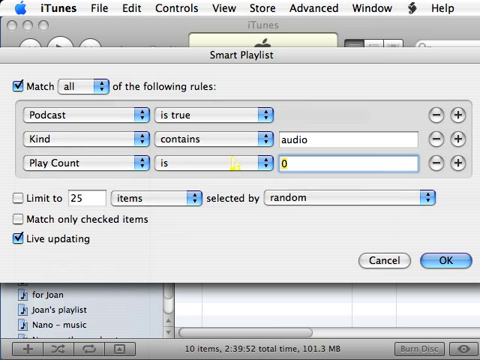
{"action": "left_click", "coordinate": [450, 257]}
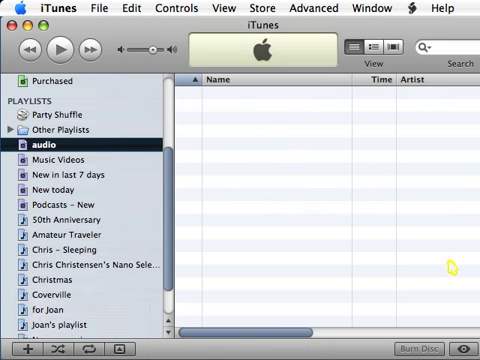
{"action": "double_click", "coordinate": [38, 143]}
{"action": "type", "text": "Podcasts - Old"}
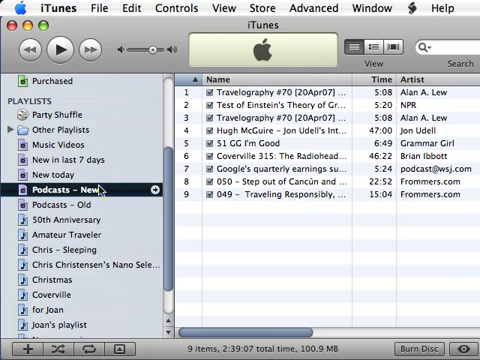
- Select Podcasts - New to show its nine episodes
{"action": "left_click", "coordinate": [82, 8]}
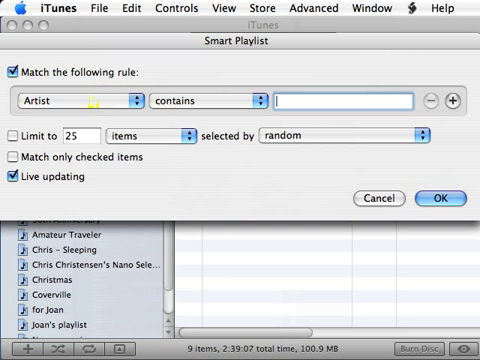
- Set the first rule to Podcast is true and add Kind contains 'audio'
{"action": "left_click", "coordinate": [458, 98]}
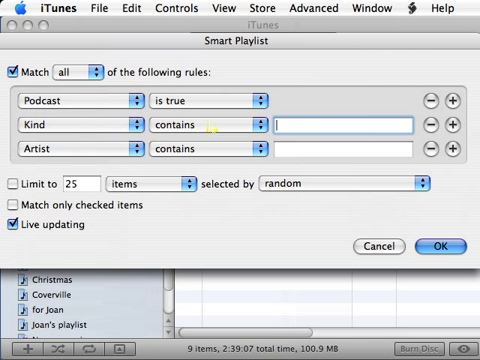
{"action": "type", "text": "audio"}
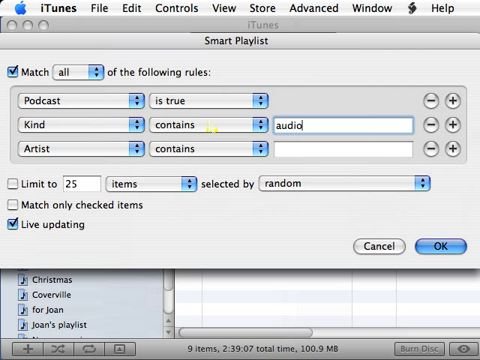